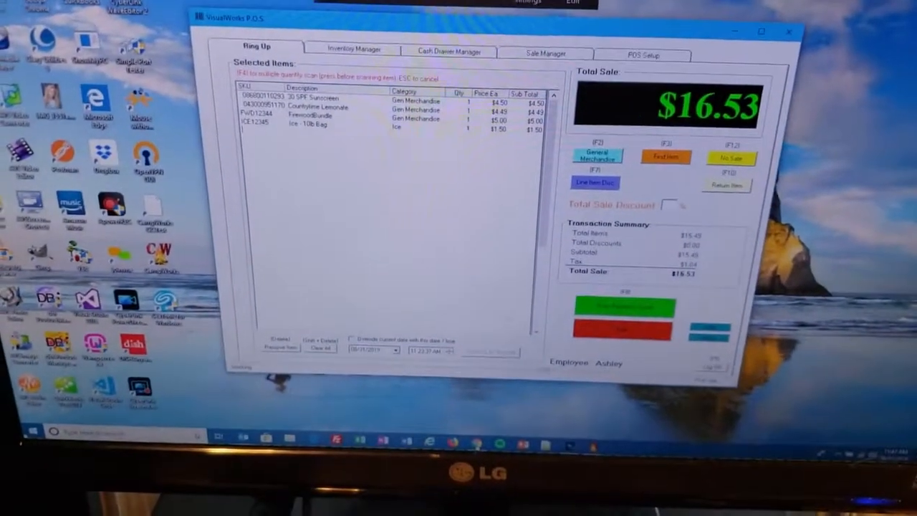
# Step: Record a cash tender for the $16.53 sunscreen, lemonade, firewood and ice sale
pyautogui.click(623, 308)
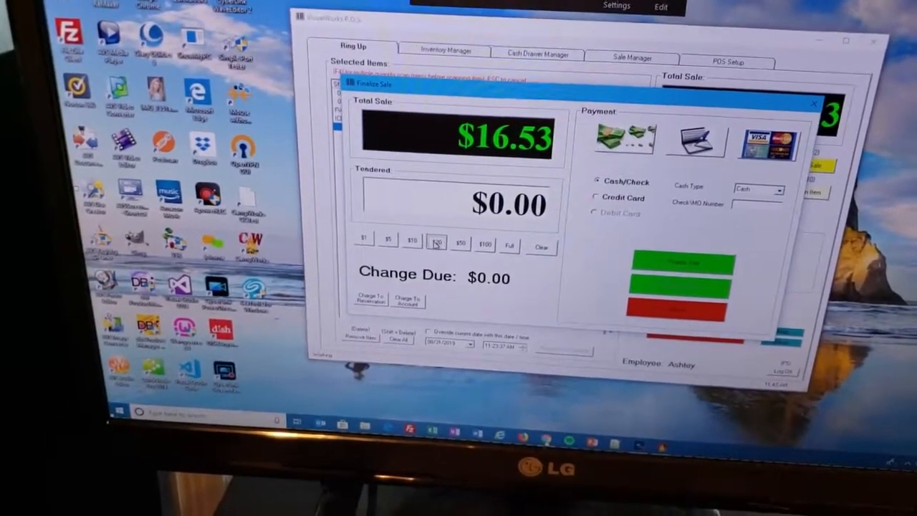
pyautogui.click(423, 232)
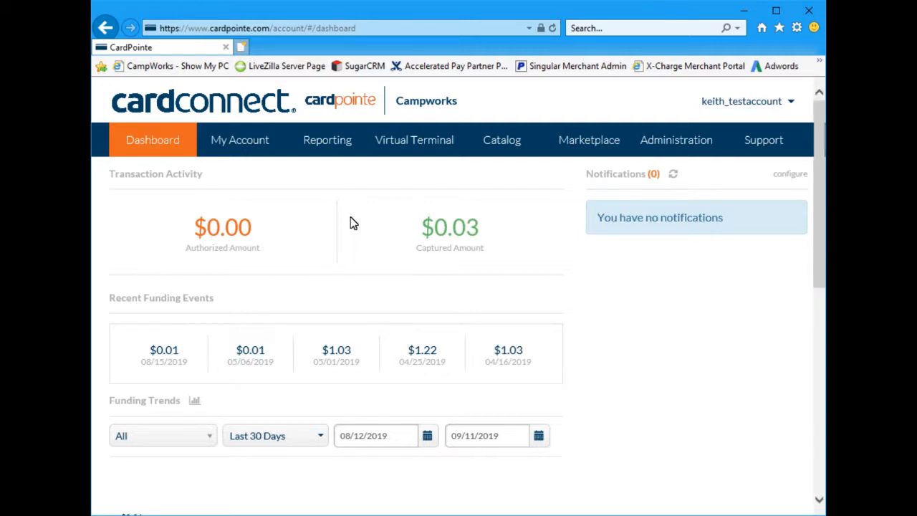
pyautogui.moveTo(327, 203)
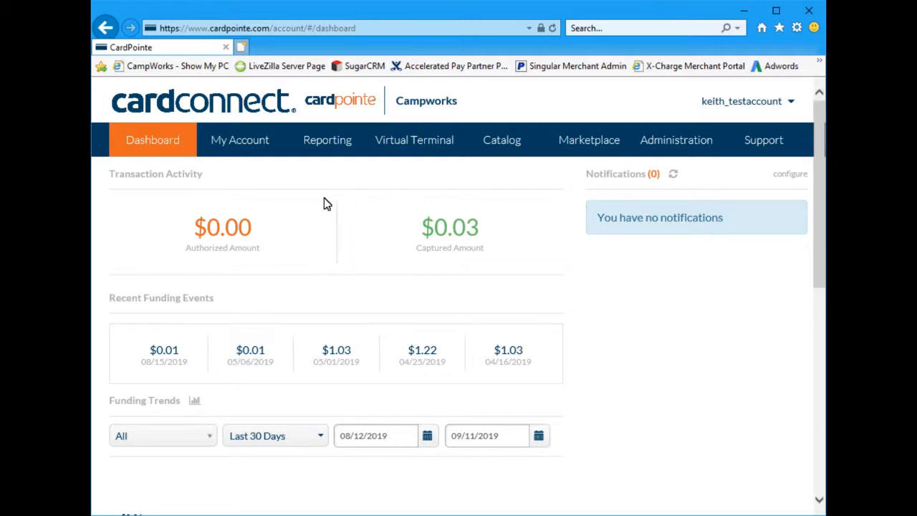
pyautogui.moveTo(279, 267)
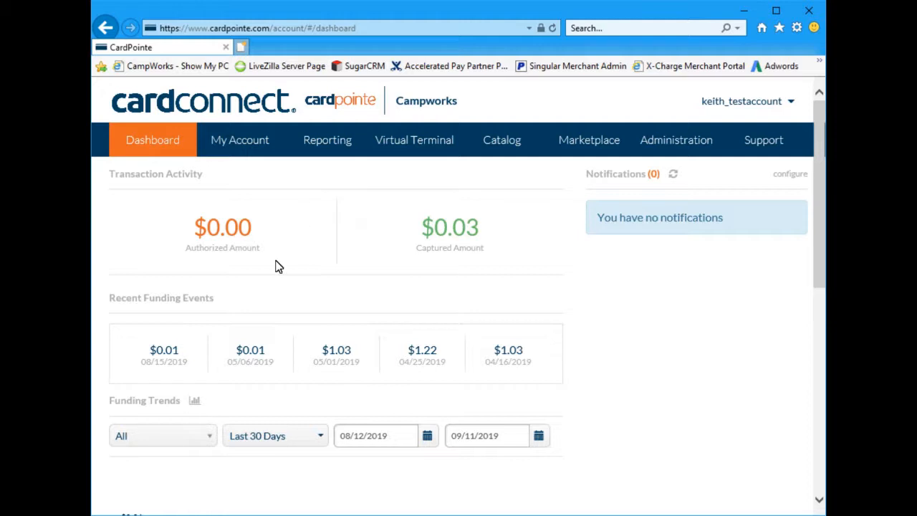
pyautogui.moveTo(321, 388)
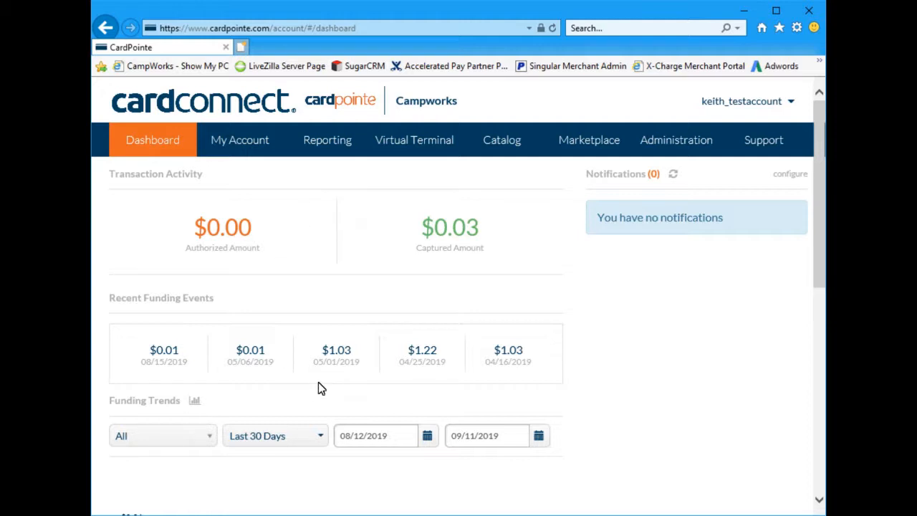
pyautogui.moveTo(357, 385)
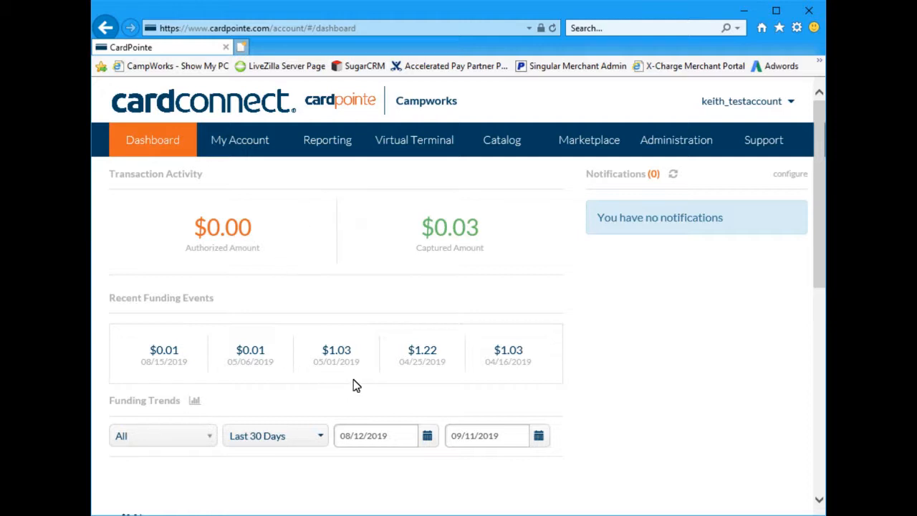
pyautogui.moveTo(267, 208)
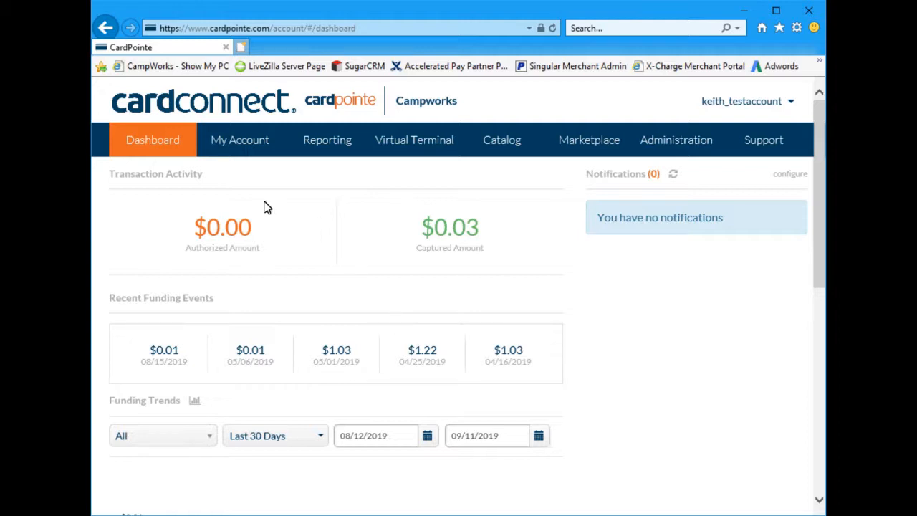
pyautogui.moveTo(470, 228)
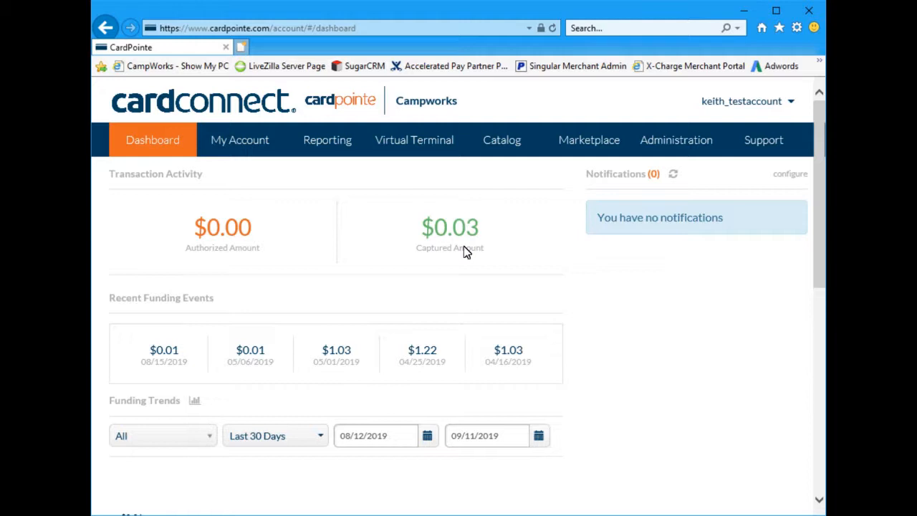
pyautogui.moveTo(371, 217)
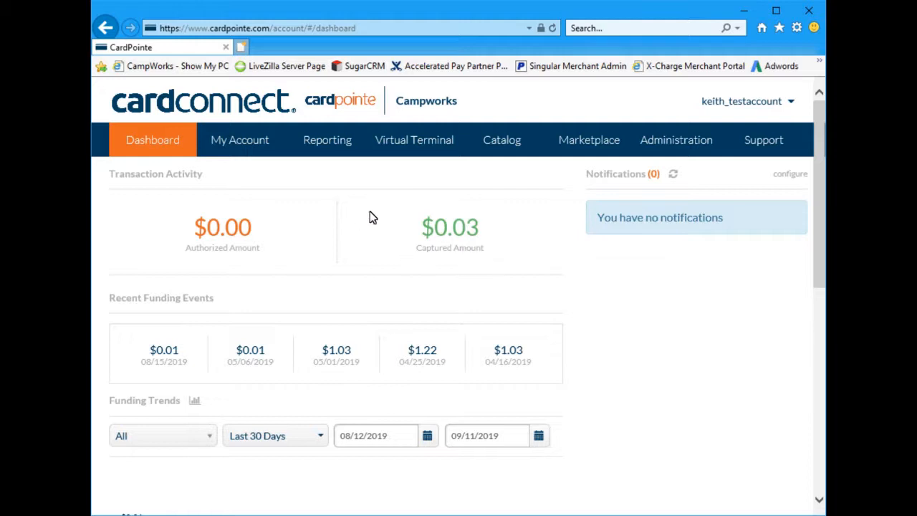
pyautogui.click(328, 140)
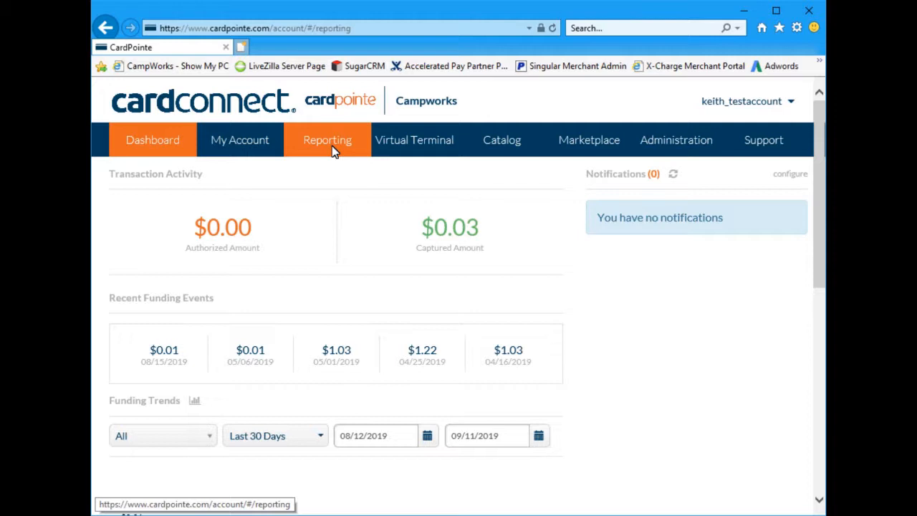
# Step: Open the Reporting transactions list showing three VISA sales totaling $0.03
pyautogui.click(328, 140)
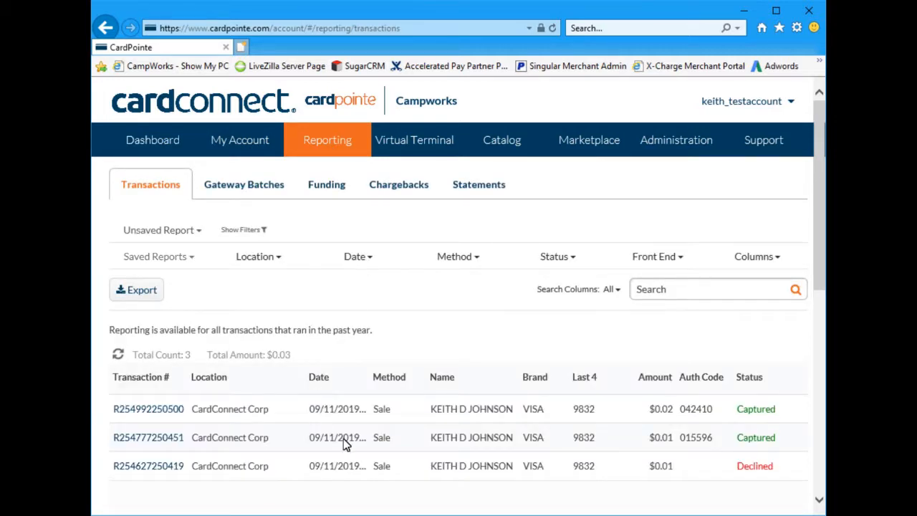
pyautogui.moveTo(663, 457)
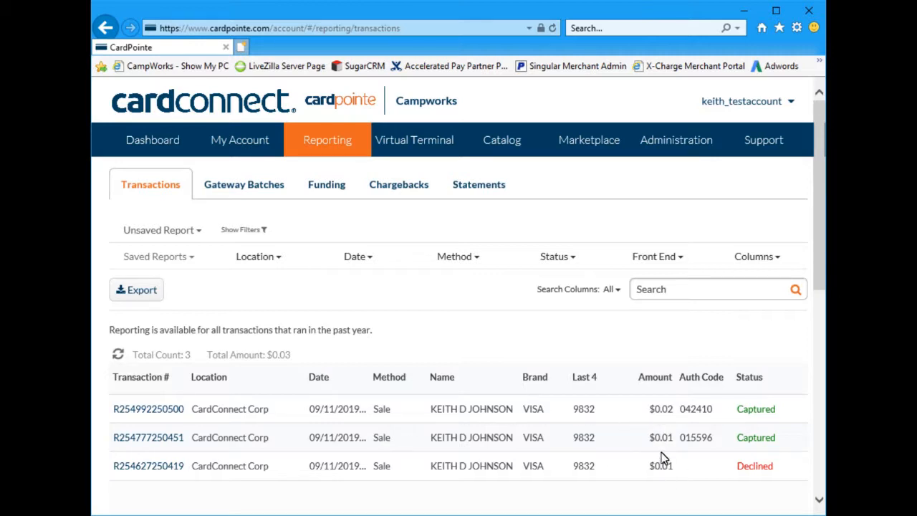
pyautogui.moveTo(676, 416)
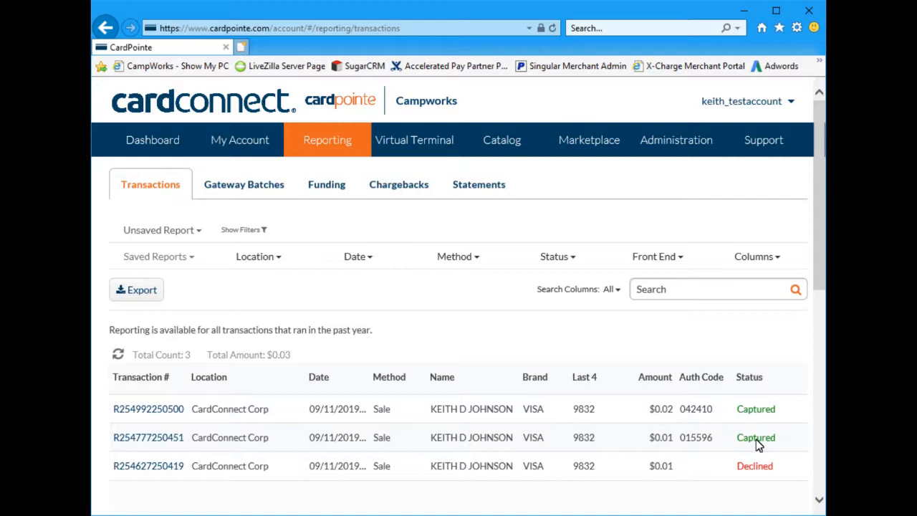
pyautogui.moveTo(743, 424)
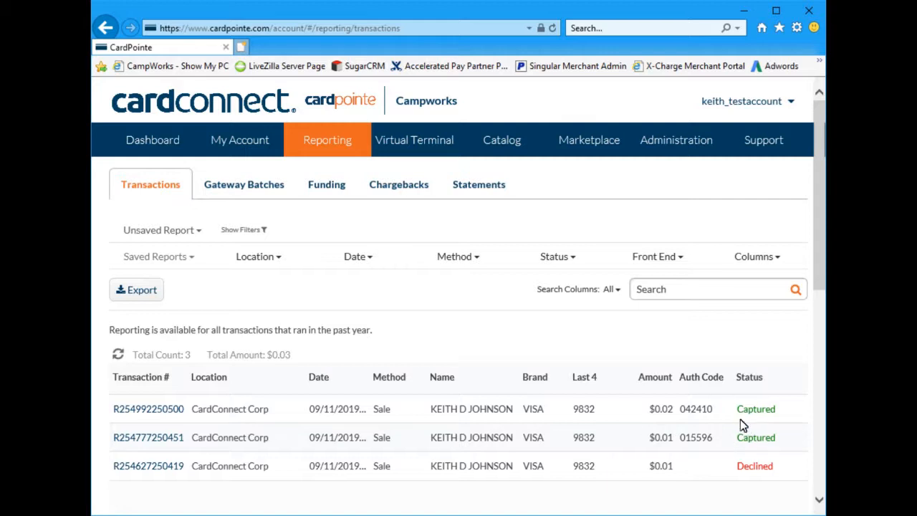
pyautogui.moveTo(742, 412)
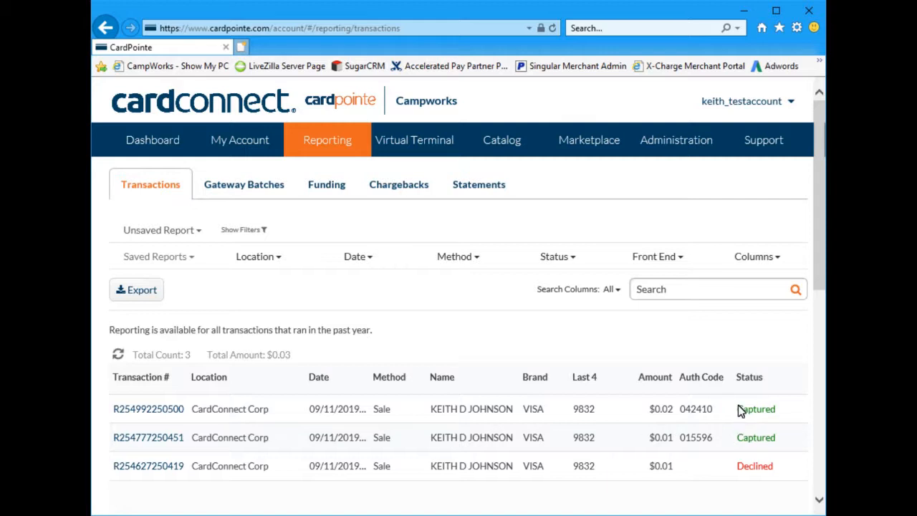
pyautogui.moveTo(739, 479)
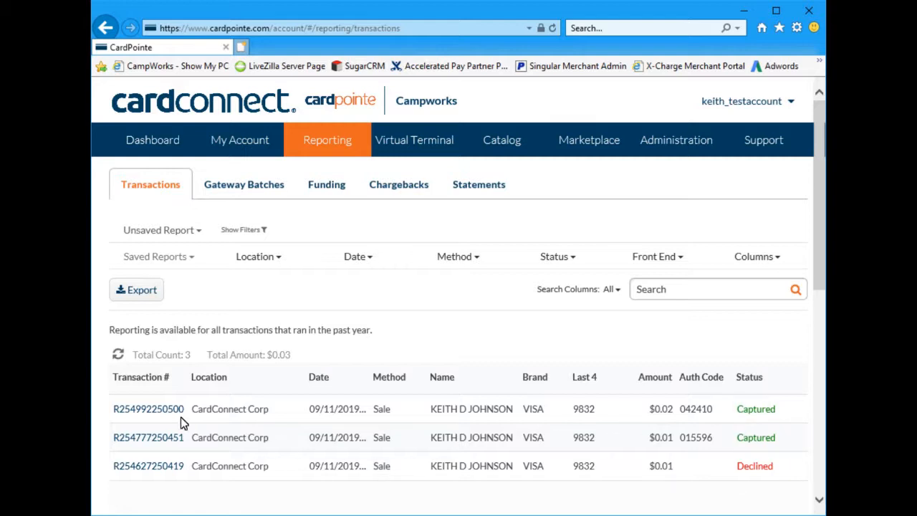
# Step: Review the $0.02 captured VISA sale's details, then go to the Virtual Terminal
pyautogui.click(148, 408)
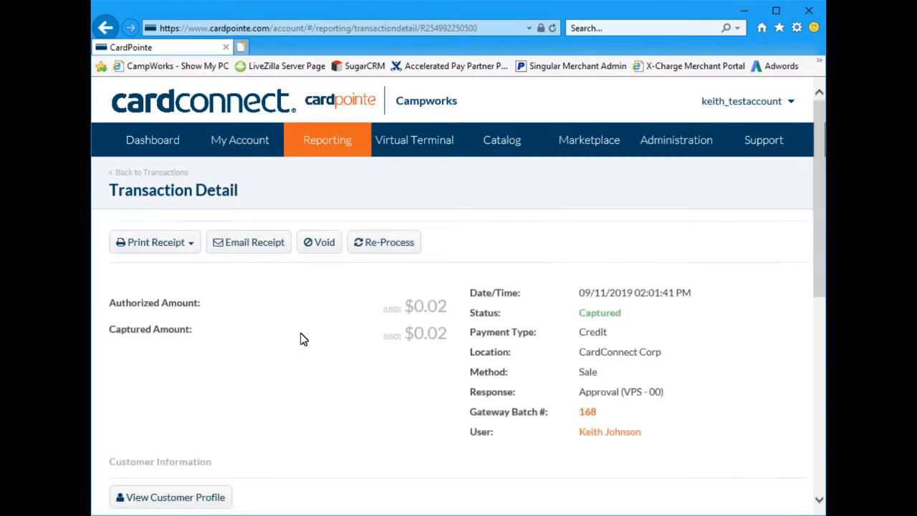
pyautogui.scroll(-3)
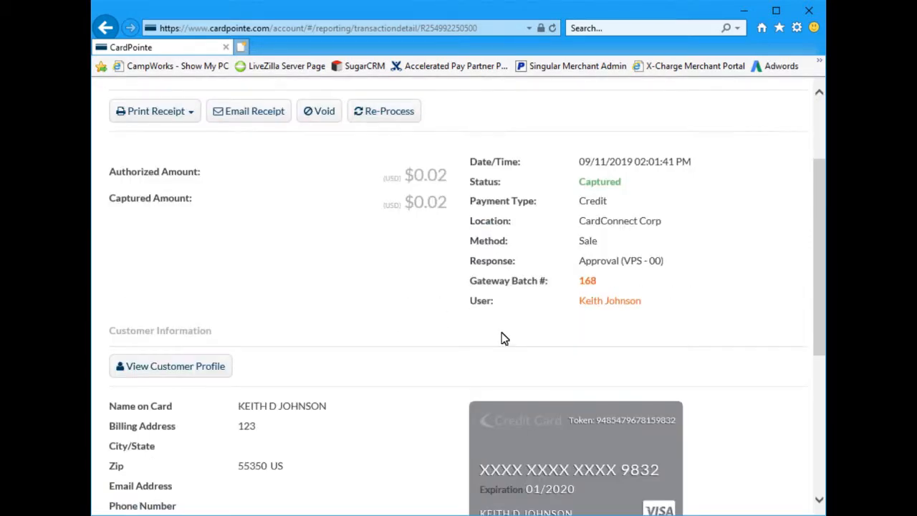
pyautogui.scroll(-3)
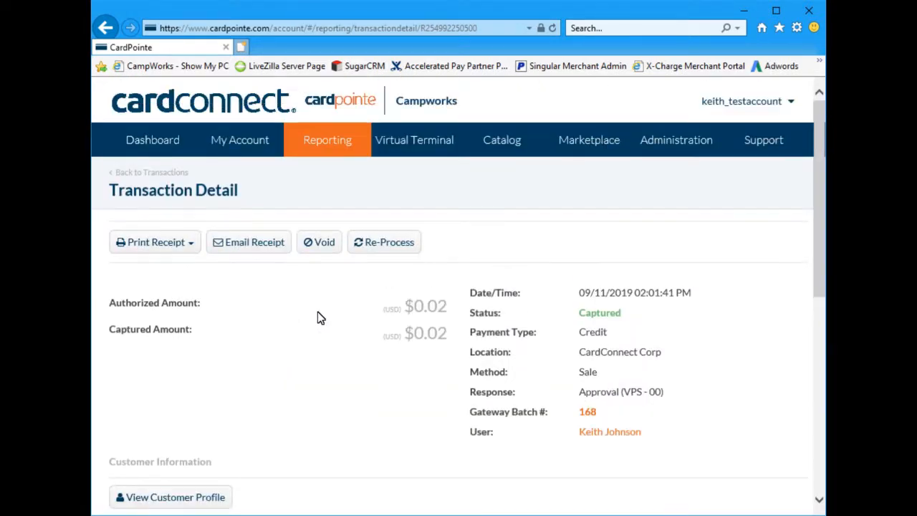
pyautogui.moveTo(405, 403)
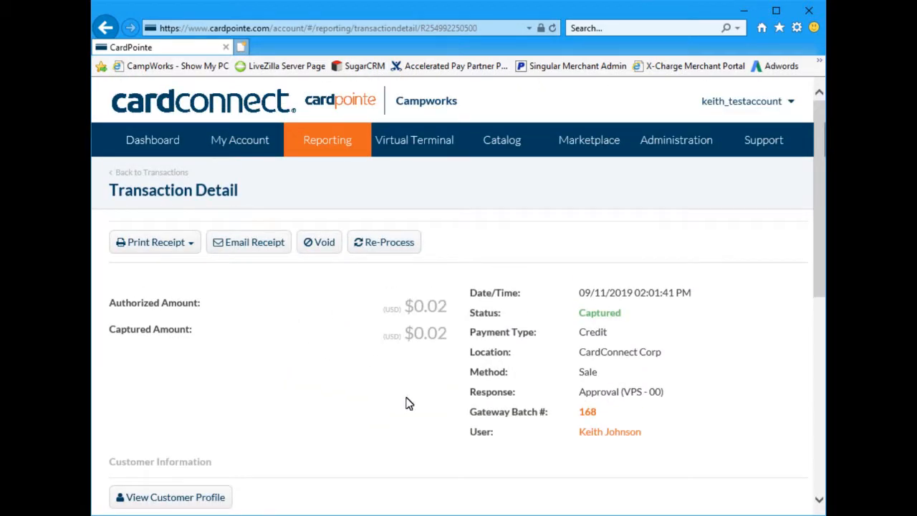
pyautogui.moveTo(530, 355)
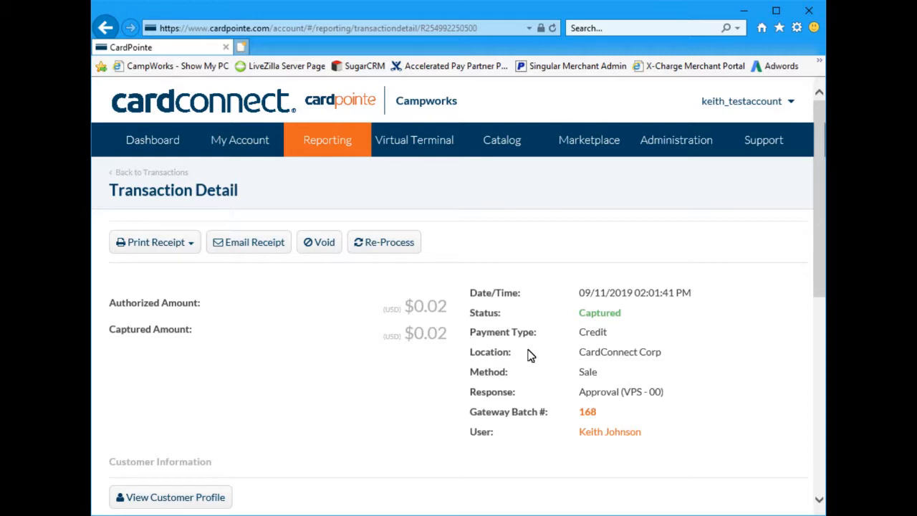
pyautogui.moveTo(505, 333)
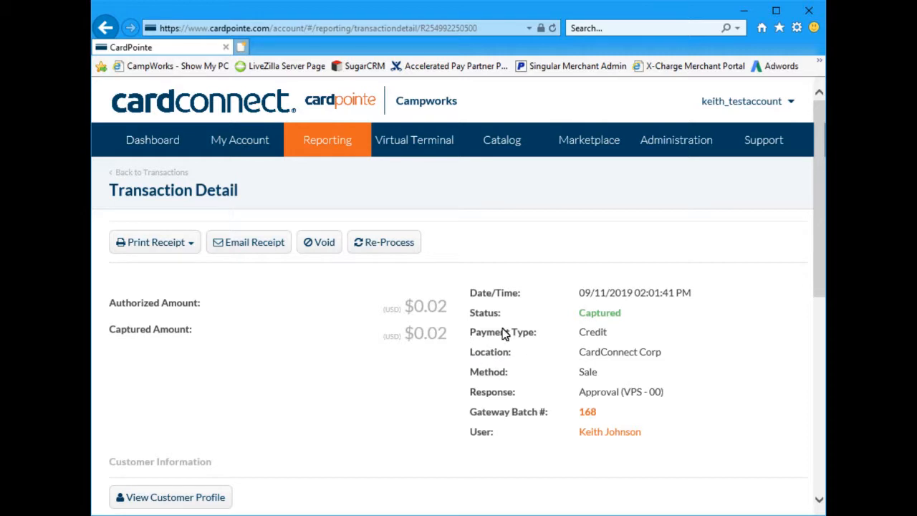
pyautogui.click(414, 140)
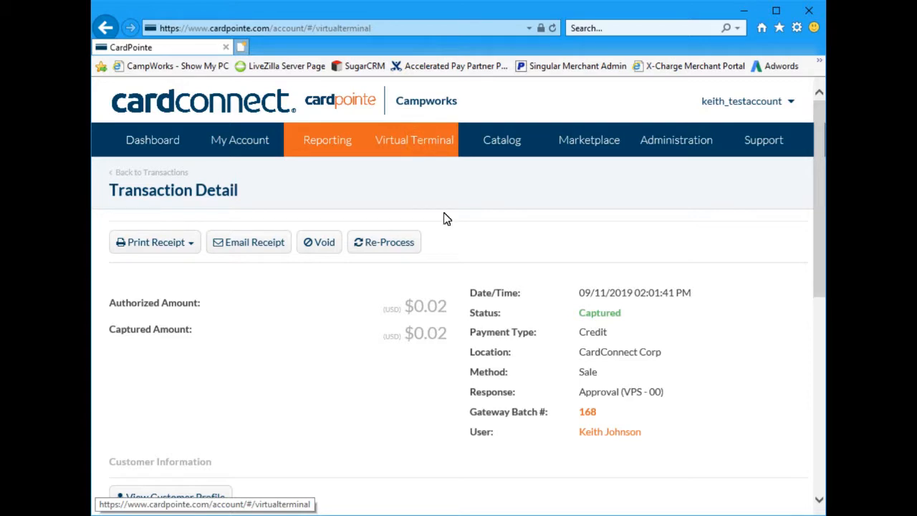
pyautogui.click(414, 140)
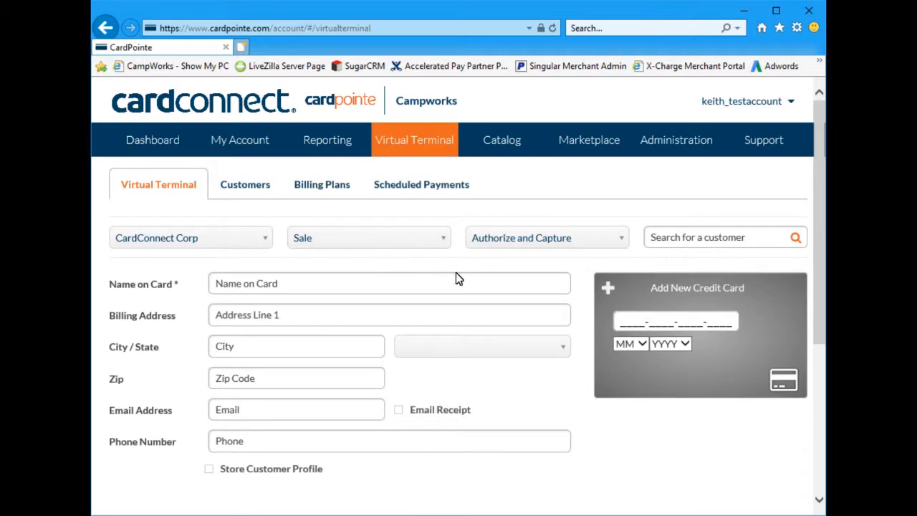
pyautogui.moveTo(434, 283)
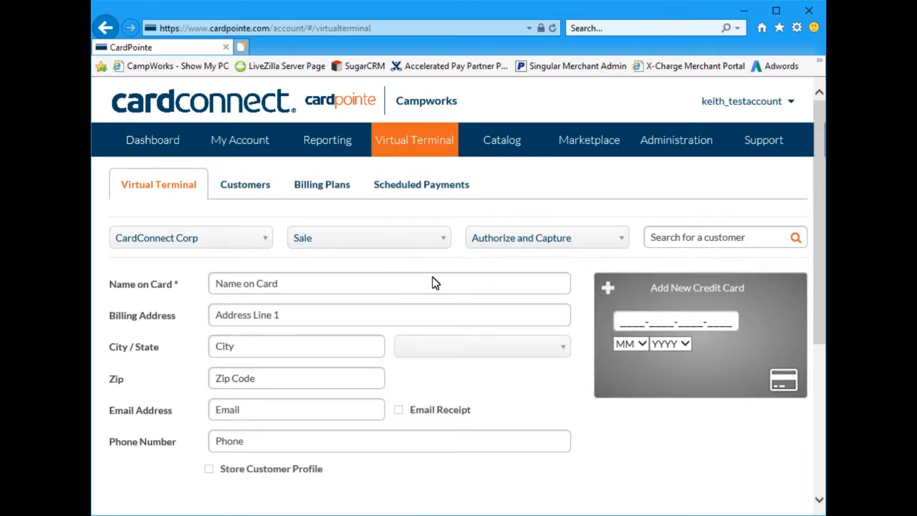
pyautogui.moveTo(372, 316)
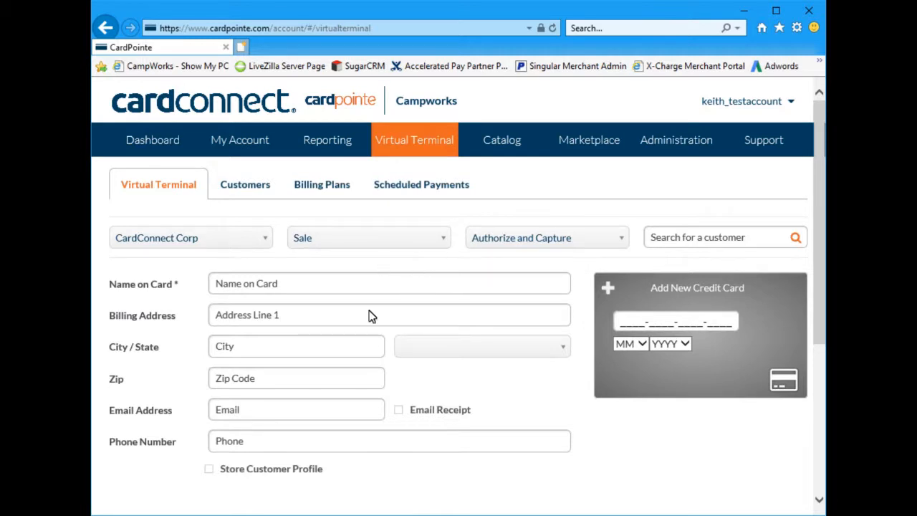
pyautogui.click(720, 237)
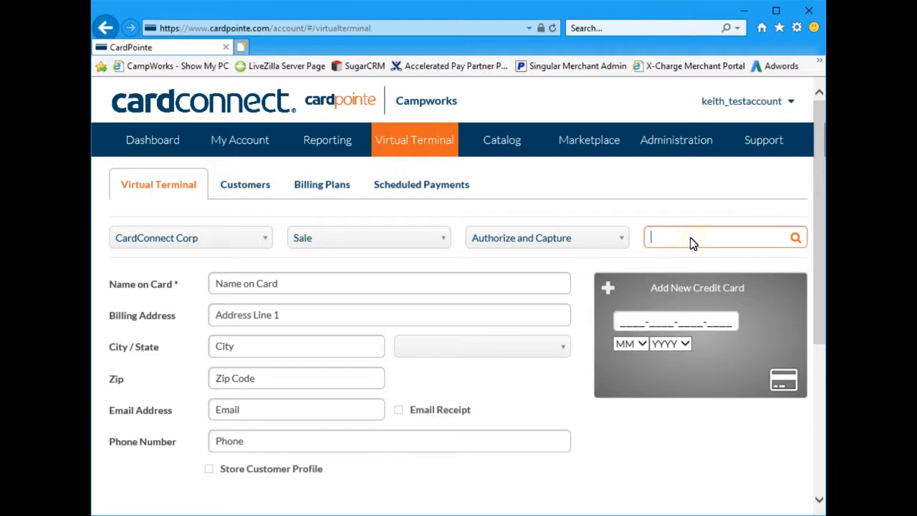
pyautogui.write('Keith')
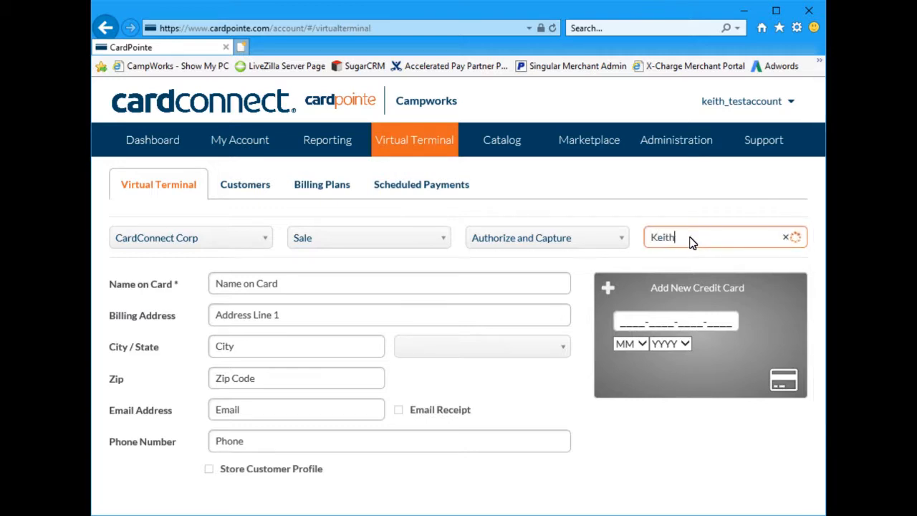
pyautogui.write('Keith')
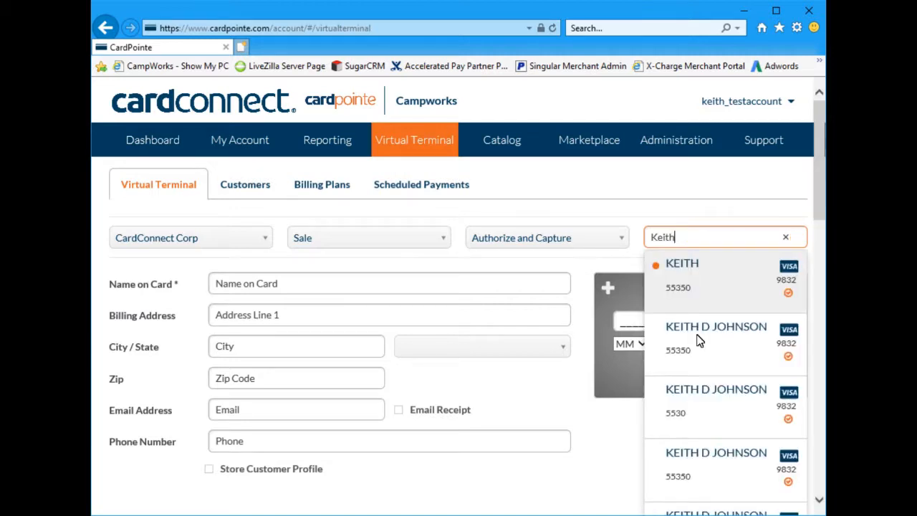
pyautogui.click(716, 327)
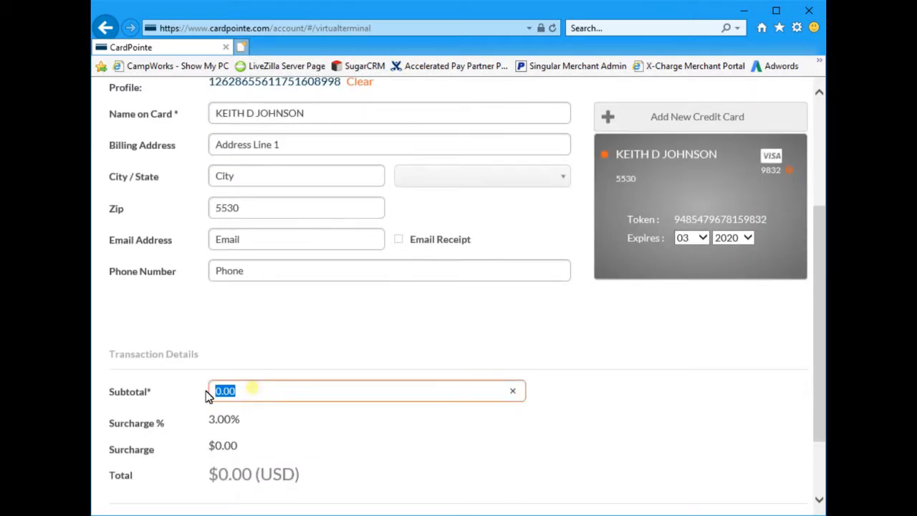
pyautogui.scroll(3)
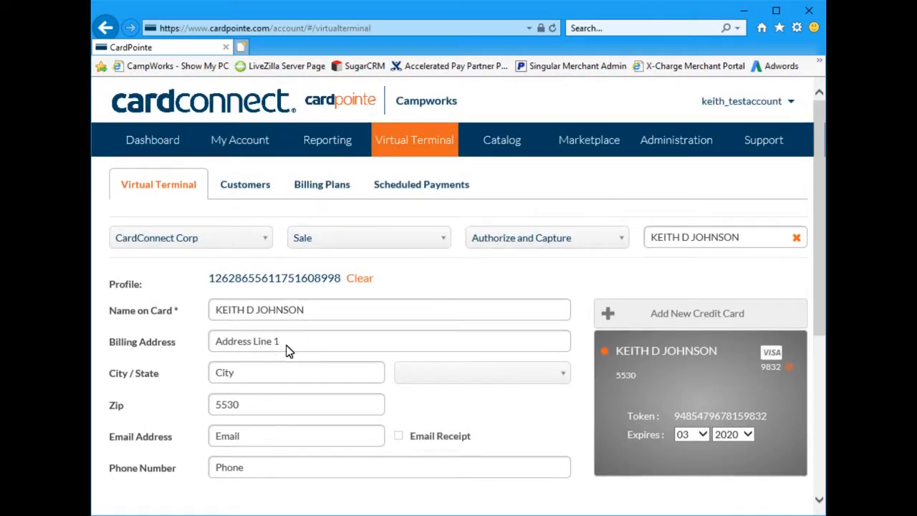
pyautogui.moveTo(240, 140)
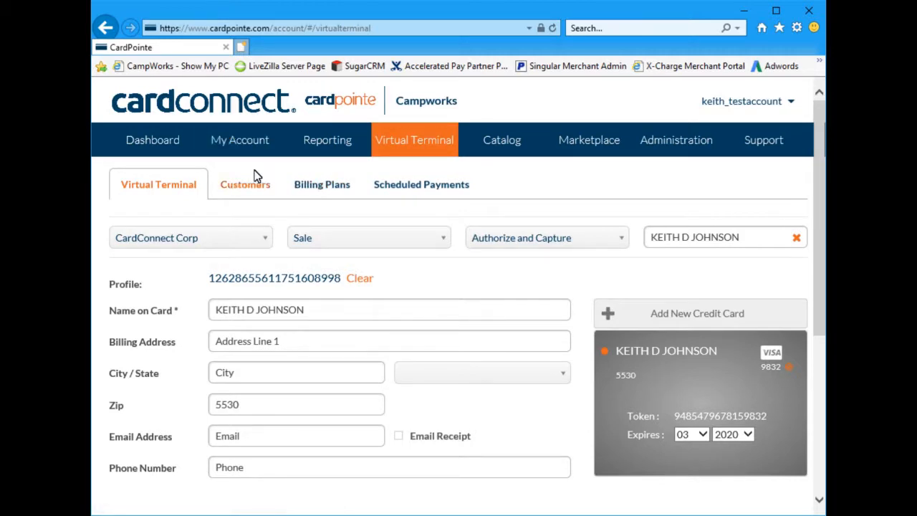
pyautogui.click(239, 140)
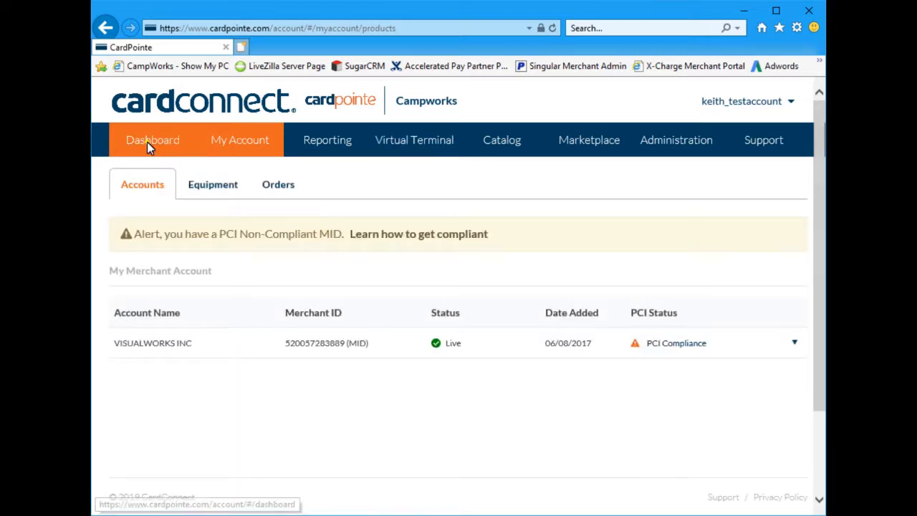
# Step: Return to the Dashboard showing $0.03 captured and recent funding events
pyautogui.click(152, 140)
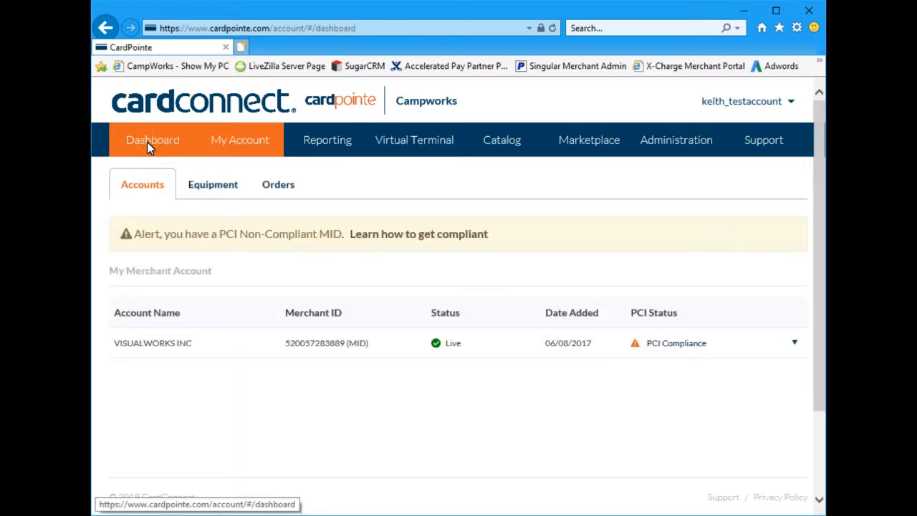
pyautogui.click(152, 140)
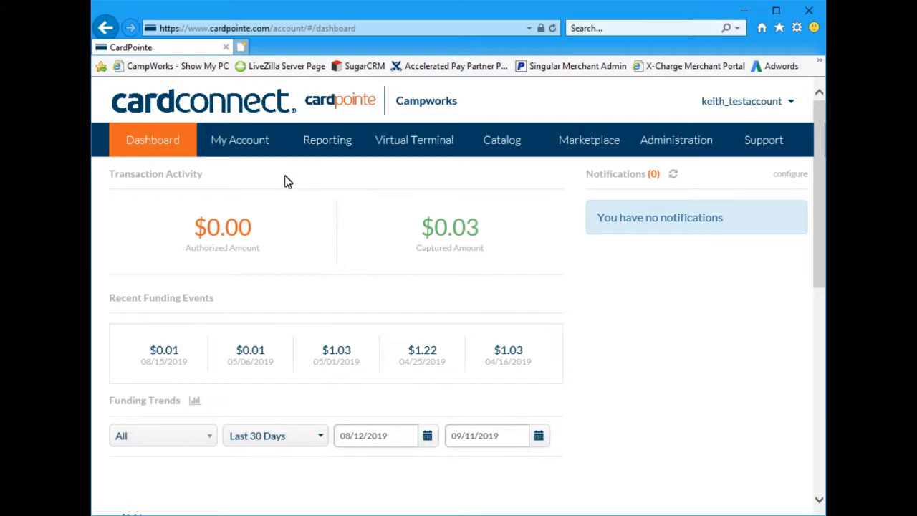
pyautogui.moveTo(373, 314)
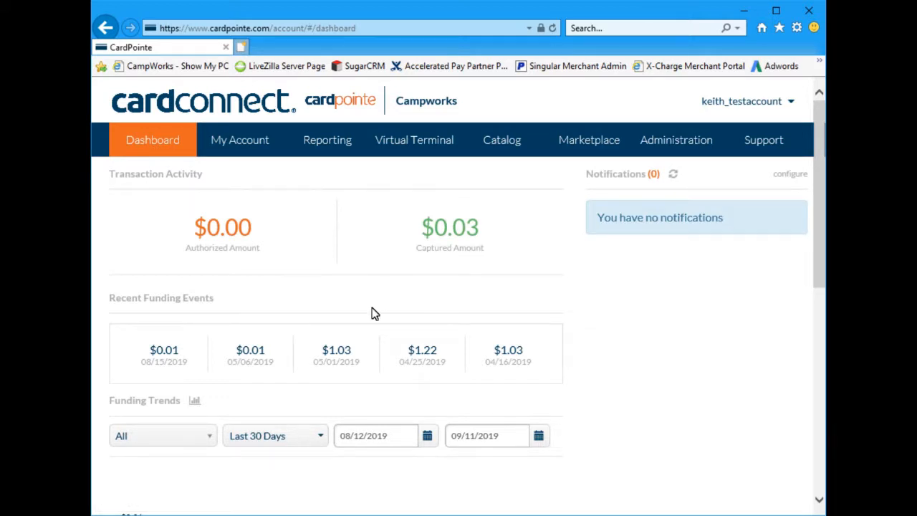
pyautogui.moveTo(366, 306)
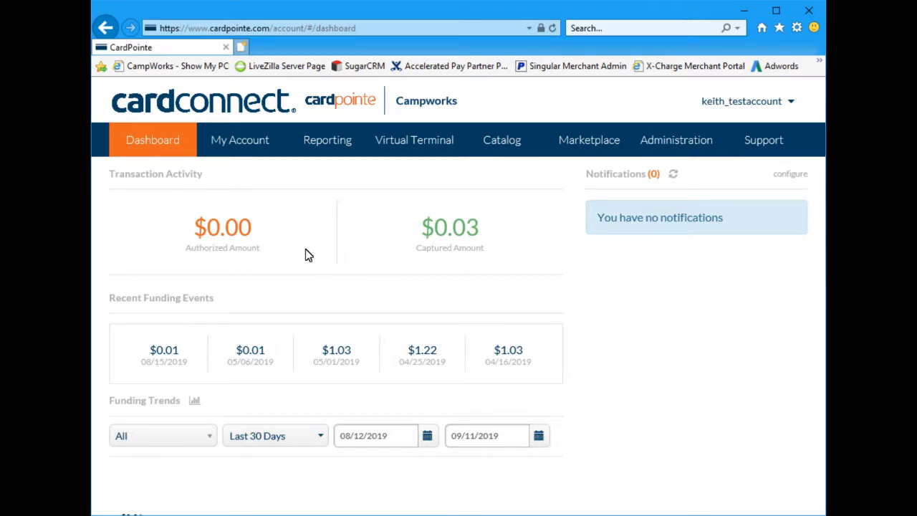
pyautogui.moveTo(357, 241)
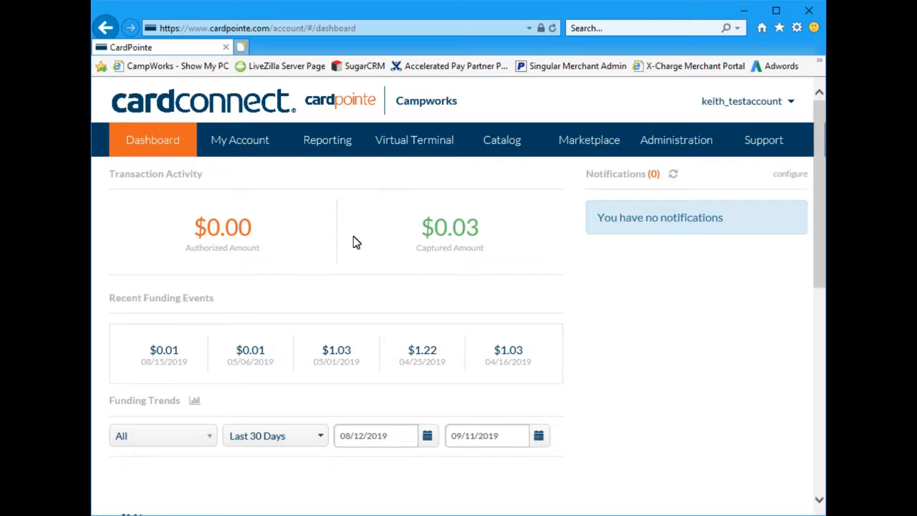
pyautogui.moveTo(343, 264)
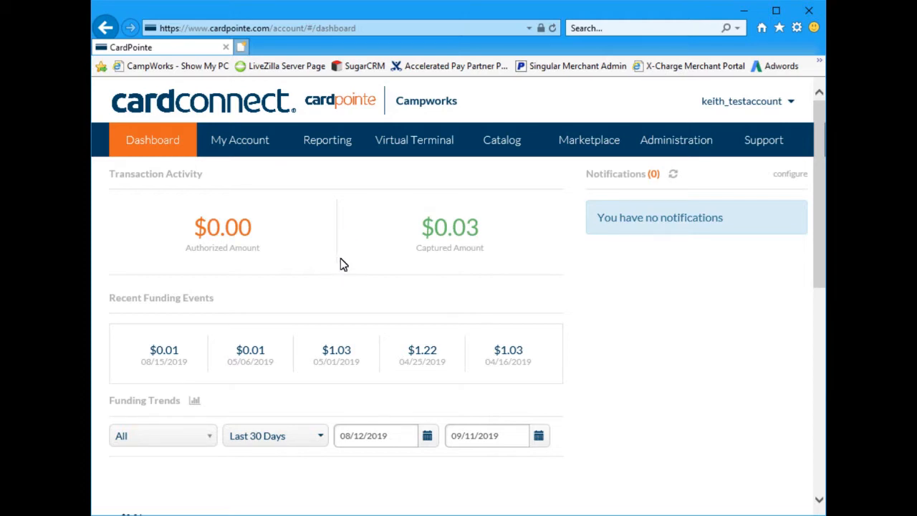
pyautogui.moveTo(343, 255)
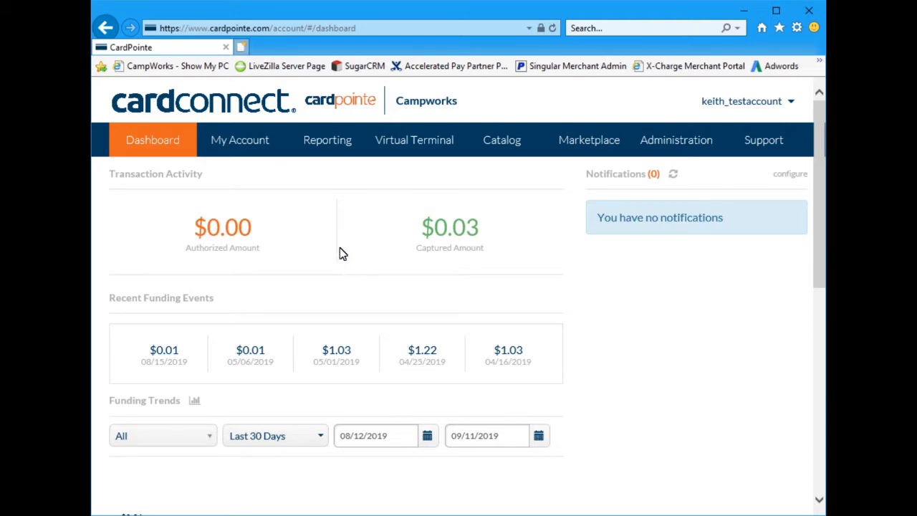